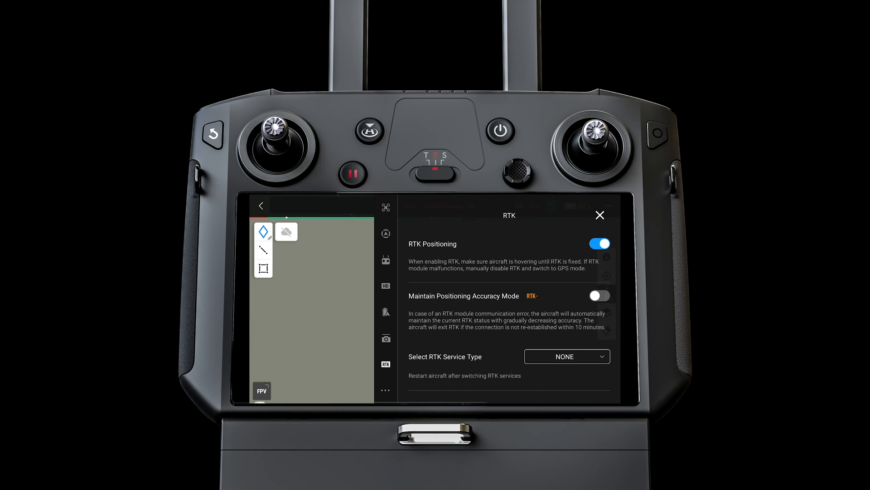
- Choose Custom Network RTK as the RTK service type
{"action": "left_click", "coordinate": [565, 356]}
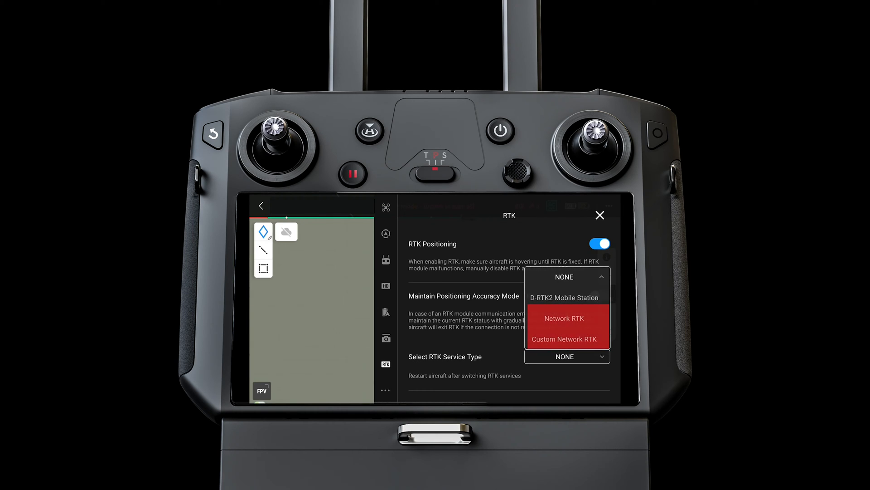
{"action": "left_click", "coordinate": [566, 338]}
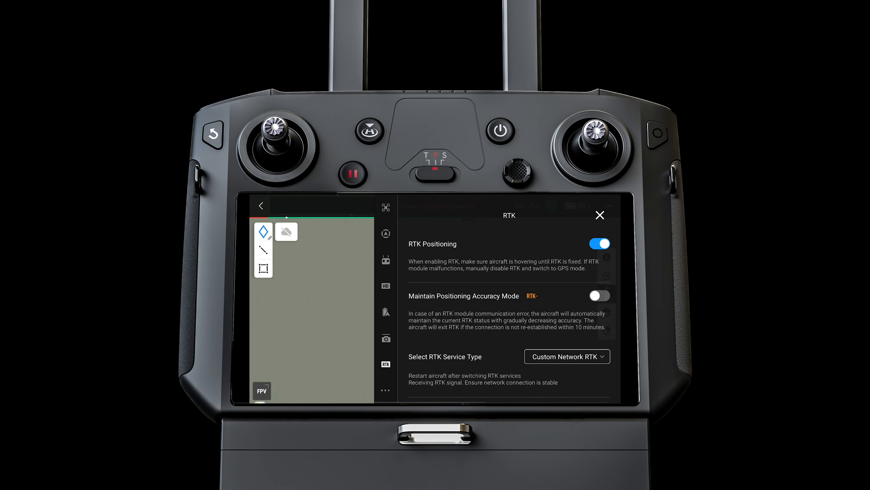
{"action": "scroll", "scroll_direction": "down", "scroll_amount": 3}
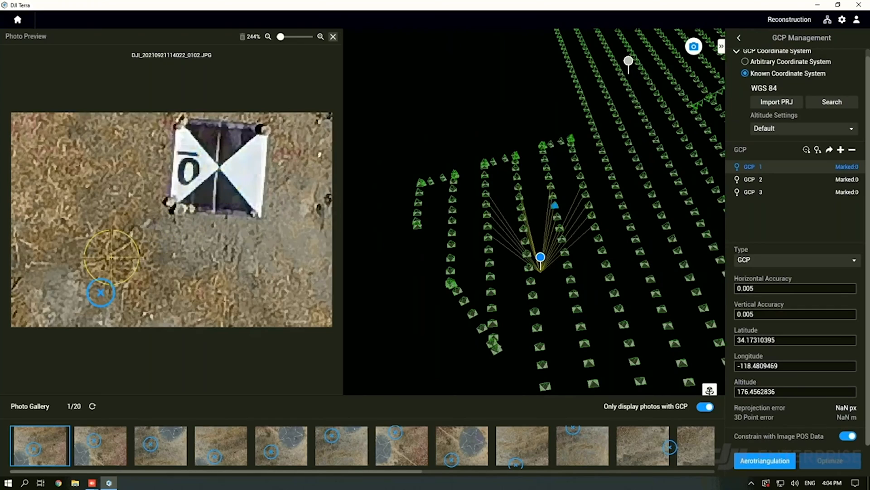
- Zoom the GCP 1 photo to about 2842% on the target's centre crossing point
{"action": "left_click", "coordinate": [282, 180]}
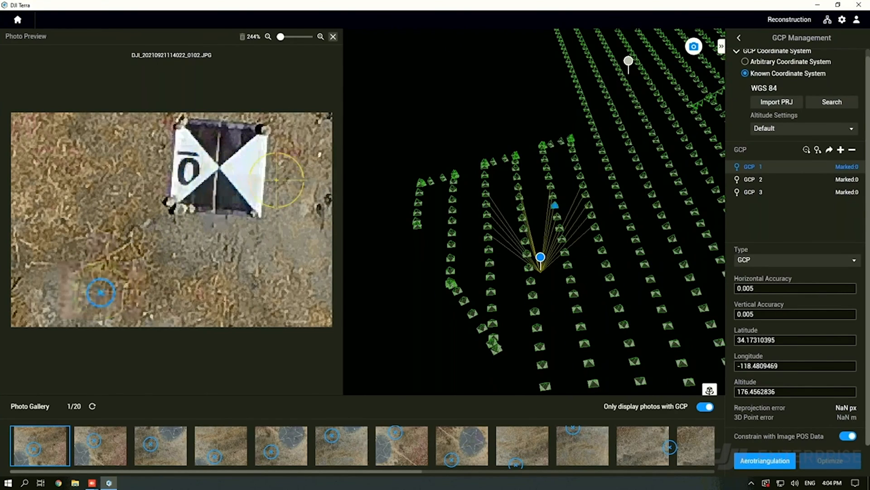
{"action": "left_click", "coordinate": [321, 37]}
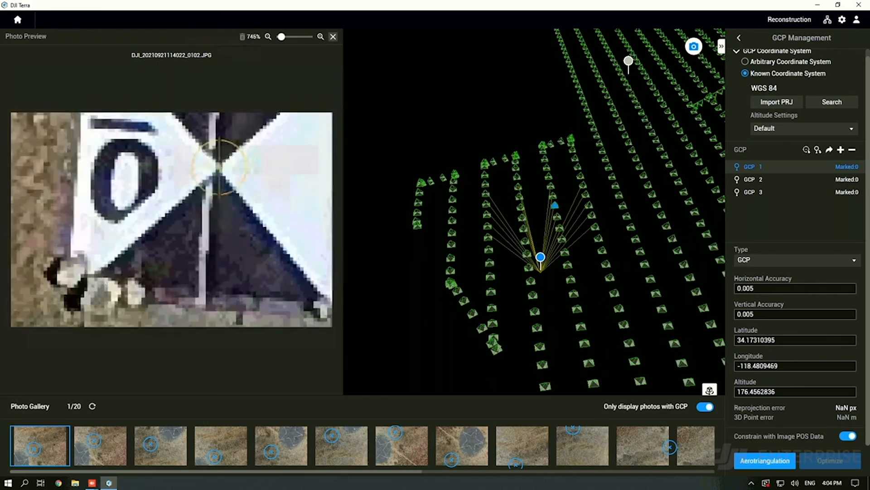
{"action": "left_click", "coordinate": [320, 36]}
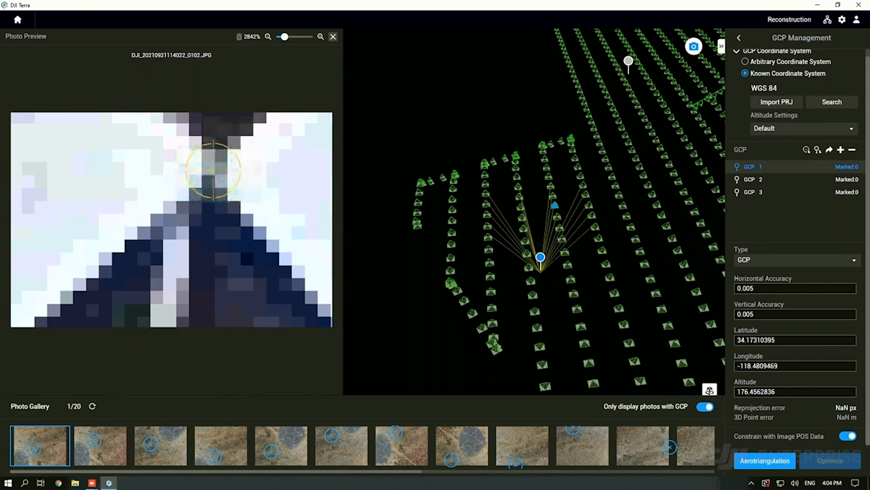